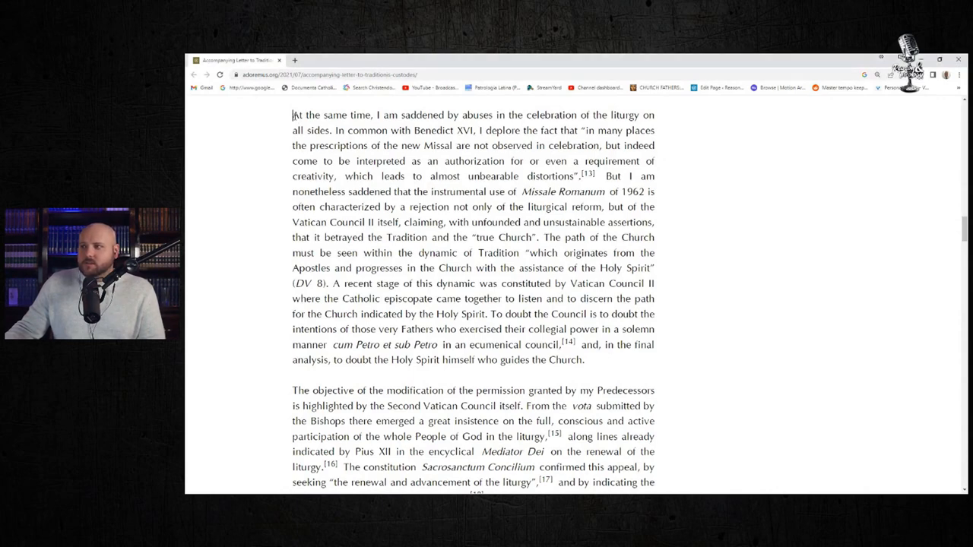
Highlight the first sentence and the Benedict XVI sentence through 'not observed' and 'distortions'
left_click_drag(292, 115, 379, 130)
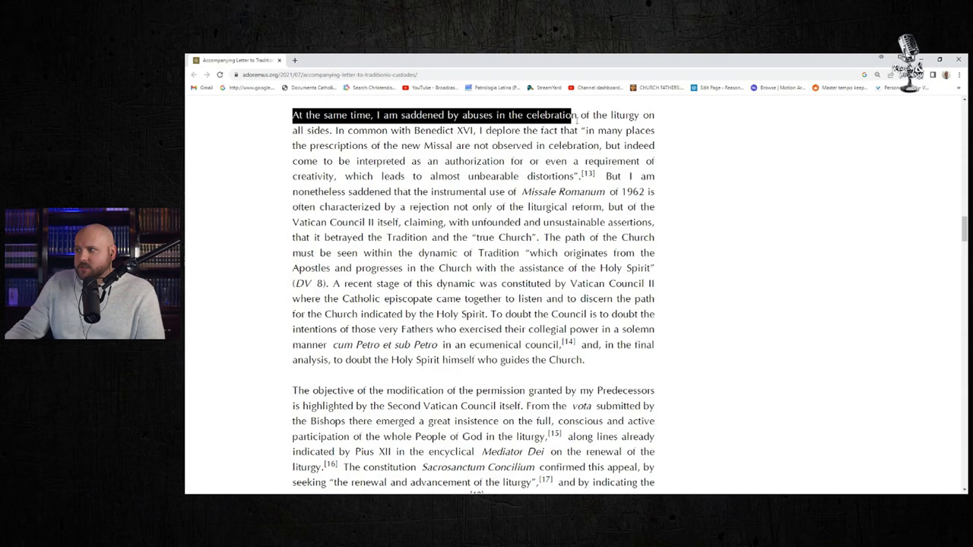
left_click_drag(574, 115, 331, 130)
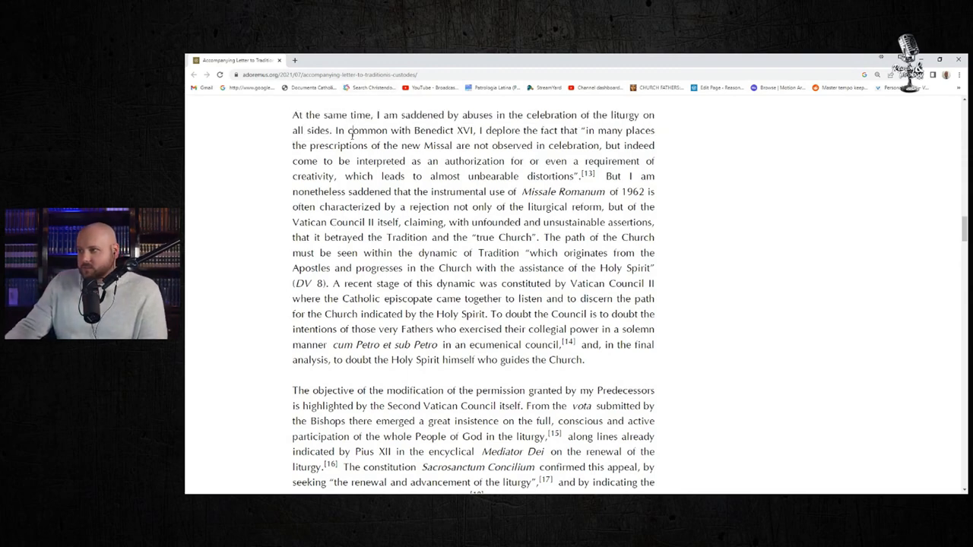
left_click_drag(336, 130, 586, 130)
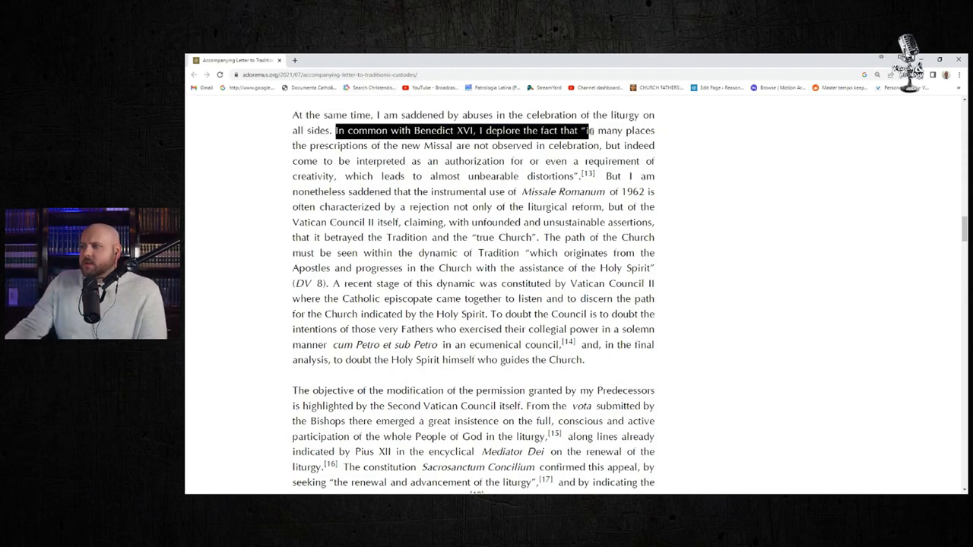
left_click_drag(590, 130, 441, 176)
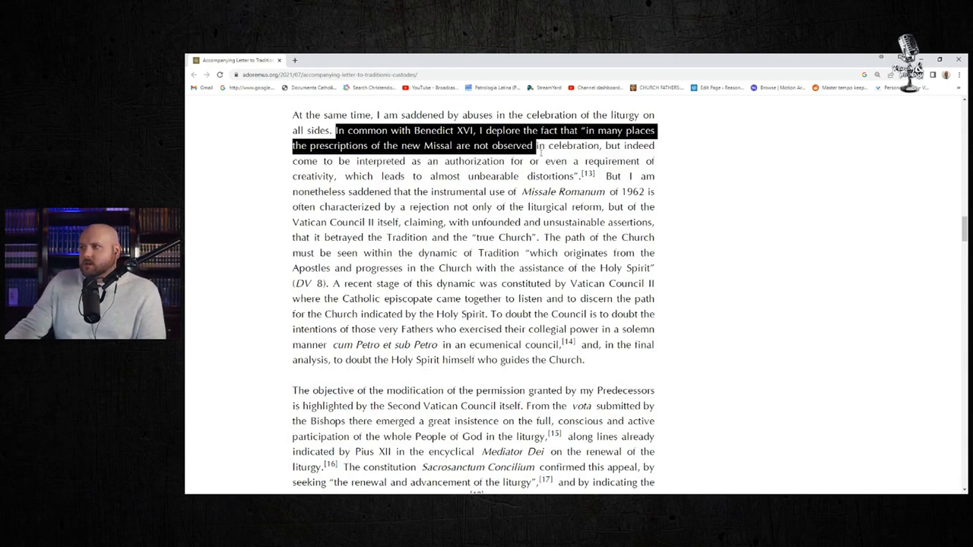
left_click_drag(536, 145, 449, 160)
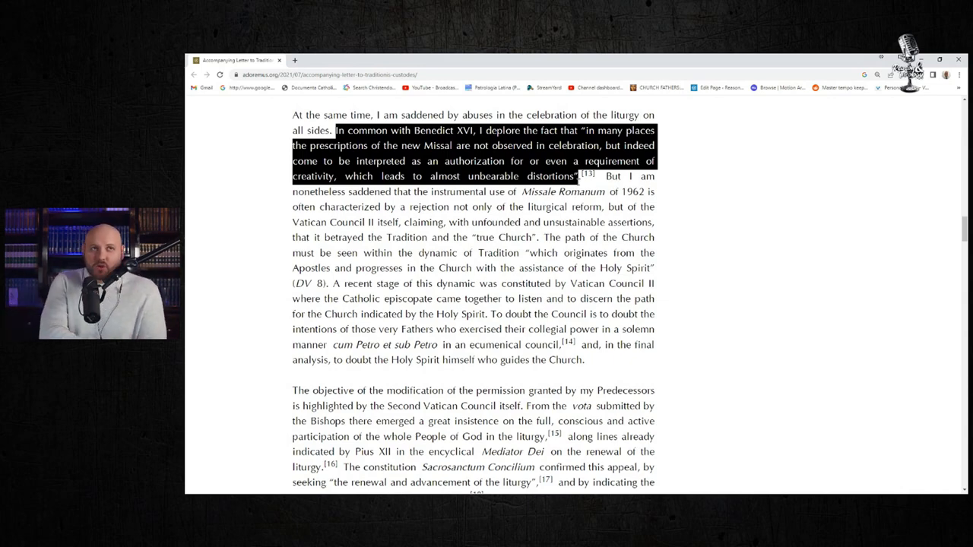
mouse_move(608, 184)
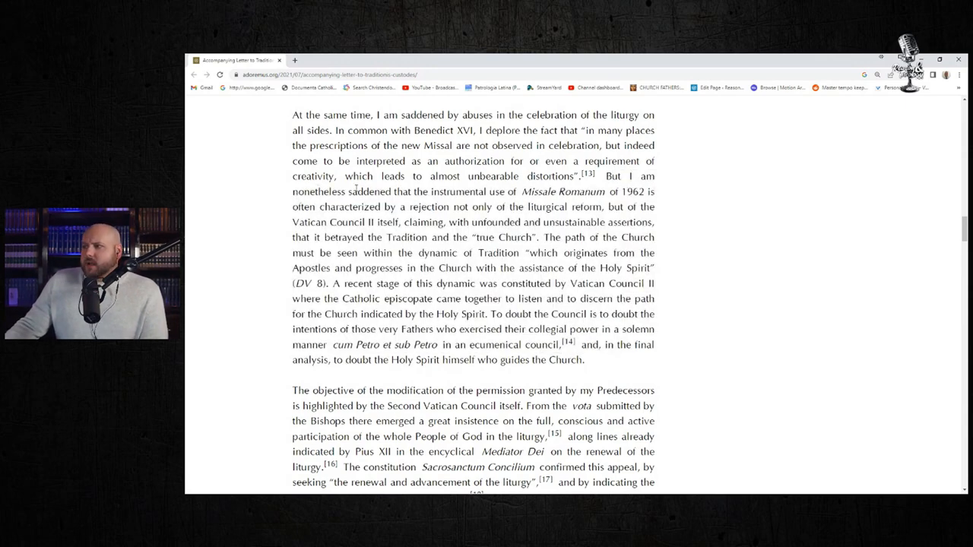
Highlight the 1962 Missale Romanum clause through 'unfounded and unsustainable assertions'
left_click_drag(315, 192, 540, 192)
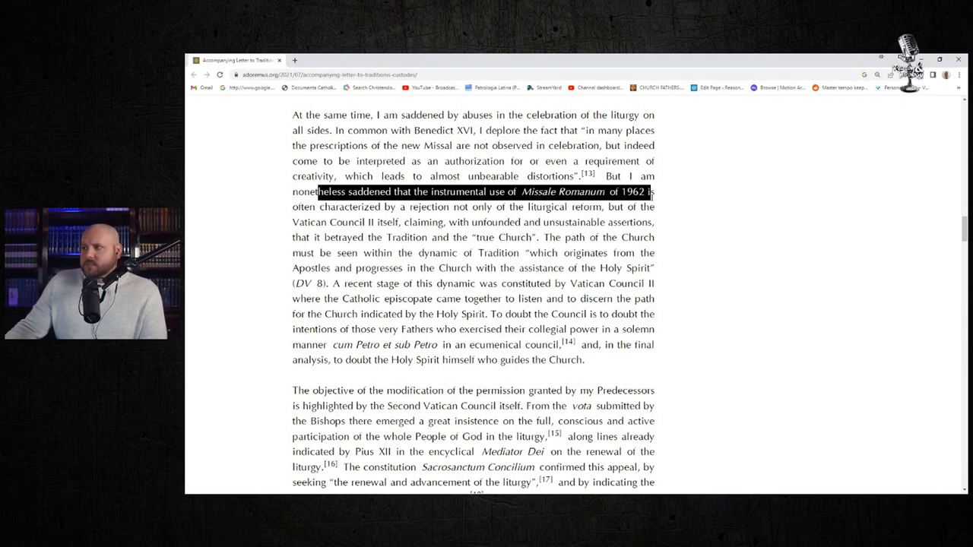
left_click_drag(650, 192, 487, 207)
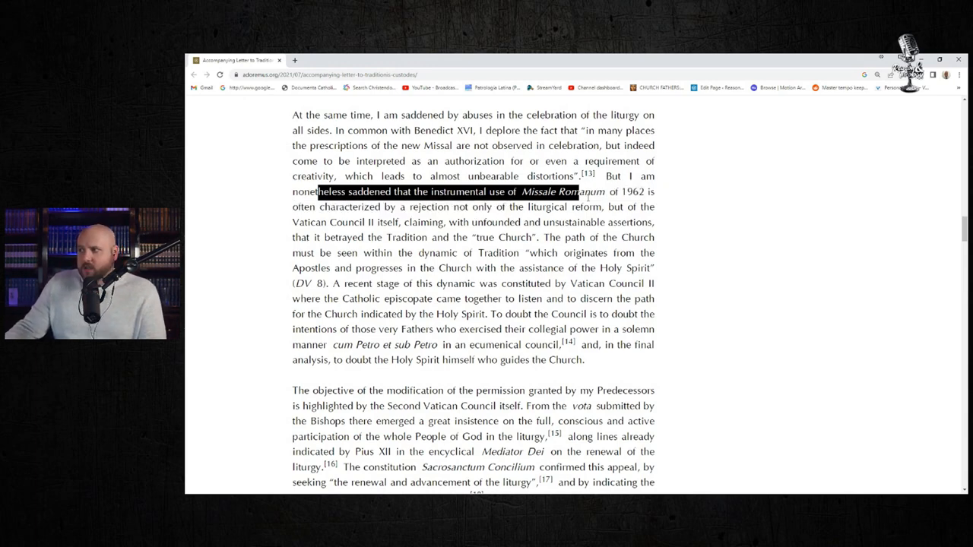
left_click_drag(577, 192, 604, 207)
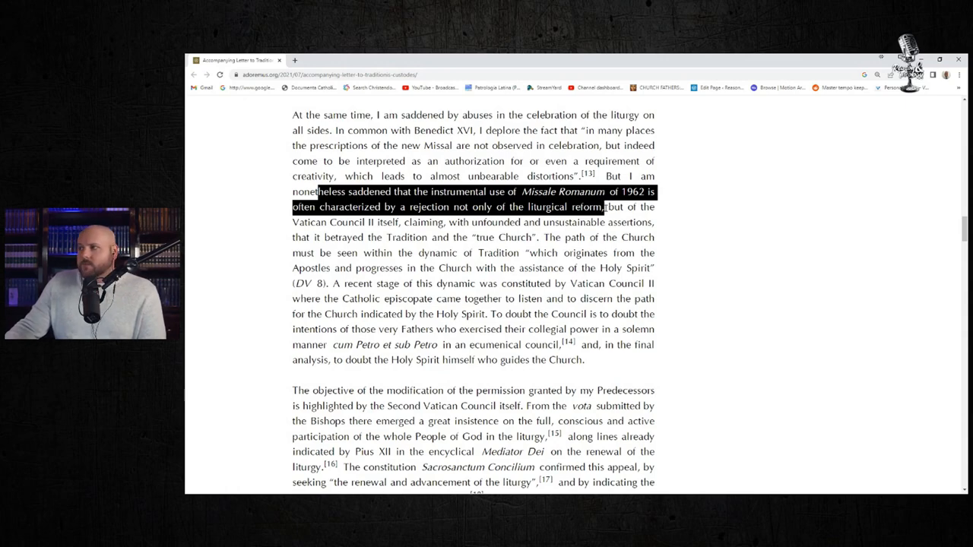
left_click_drag(603, 207, 444, 222)
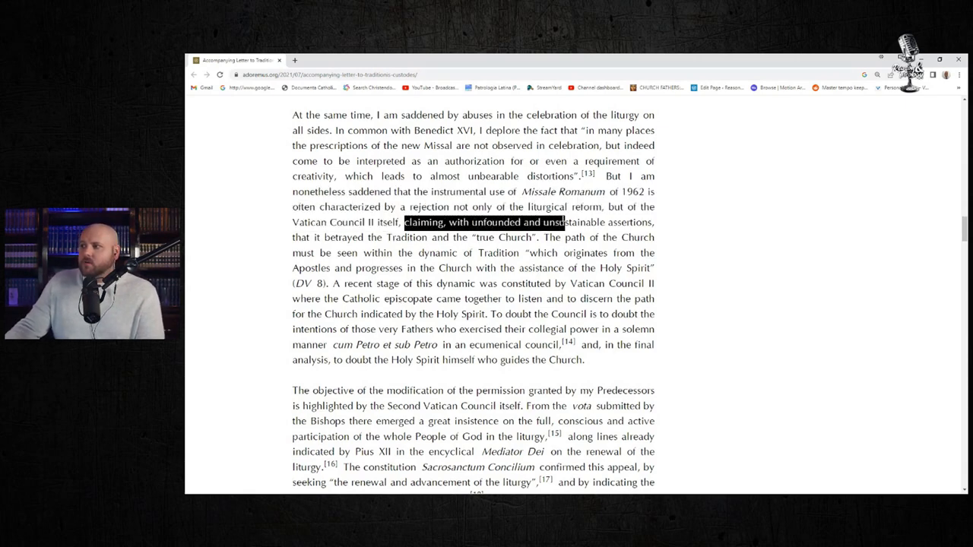
left_click_drag(562, 222, 654, 222)
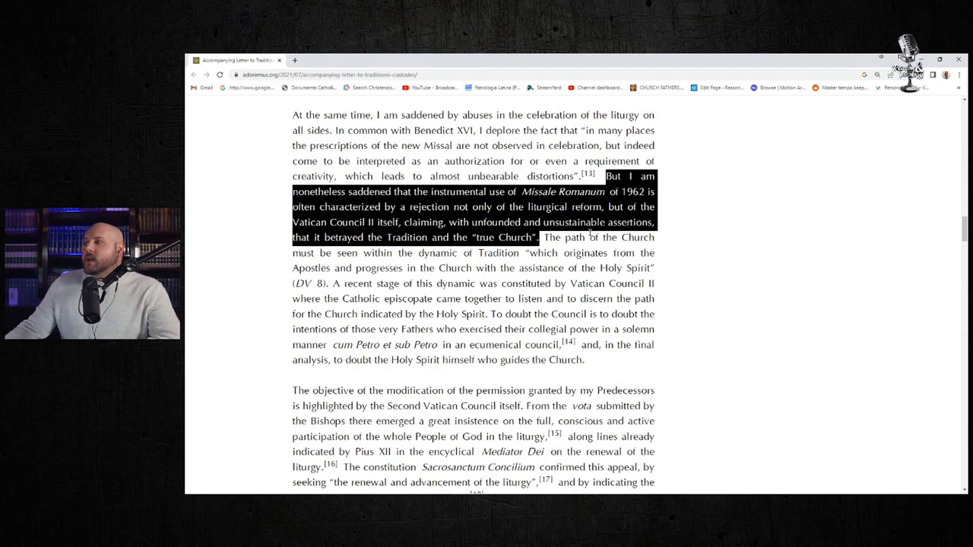
mouse_move(557, 249)
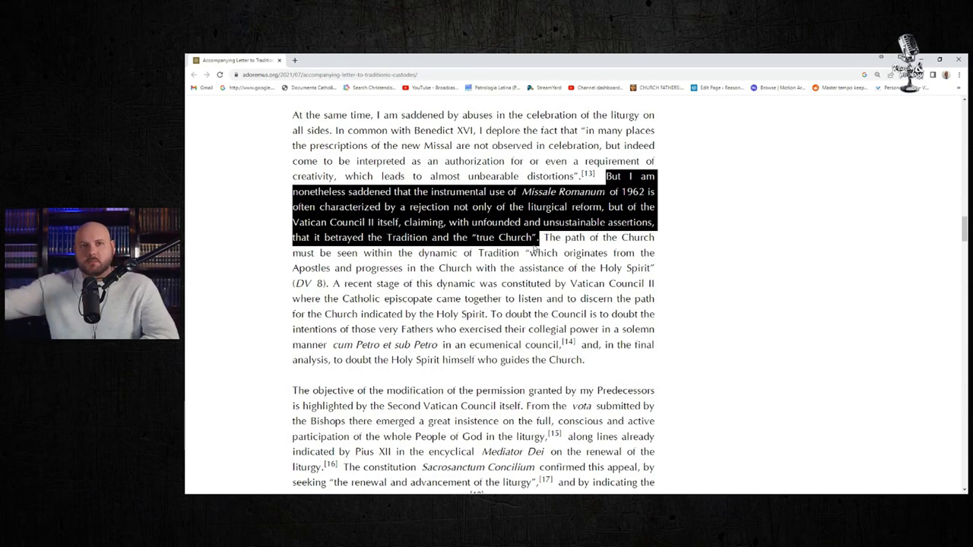
mouse_move(614, 193)
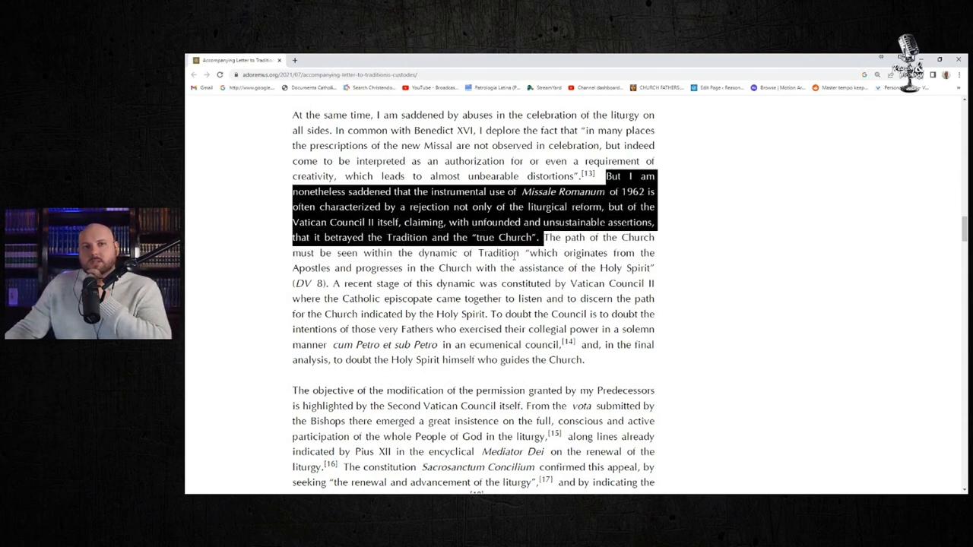
Highlight the 'path of the Church' sentences, then the phrase 'cum Petro et sub Petro'
left_click(519, 253)
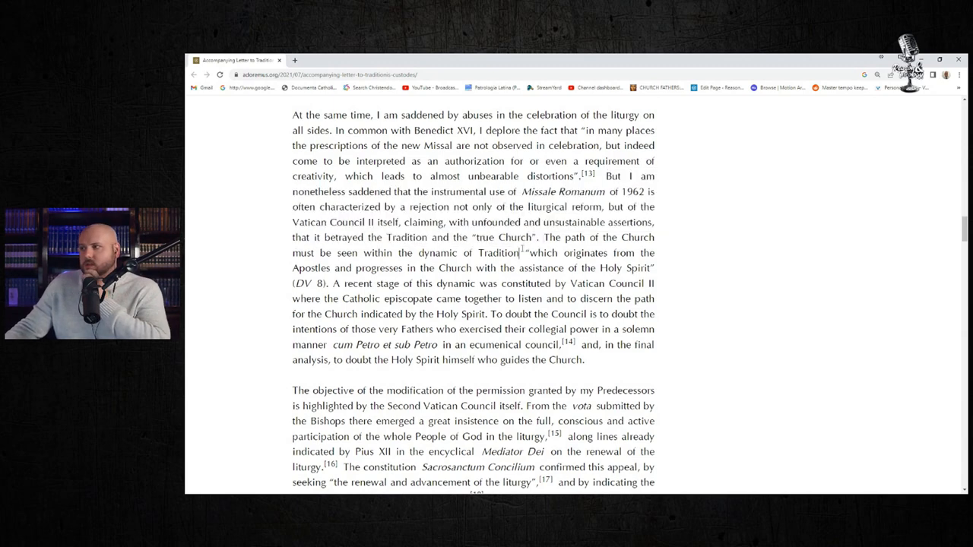
left_click_drag(551, 237, 472, 252)
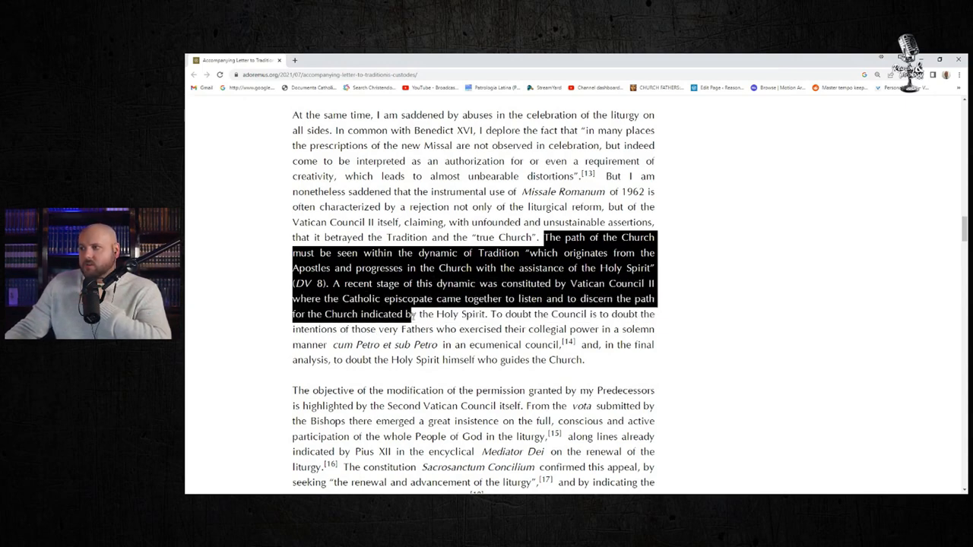
left_click(473, 313)
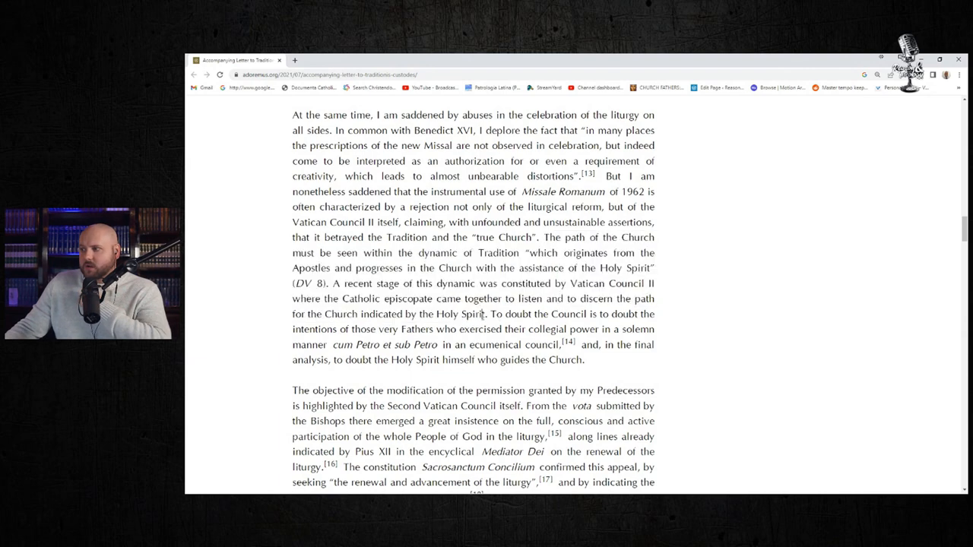
left_click_drag(488, 314, 559, 329)
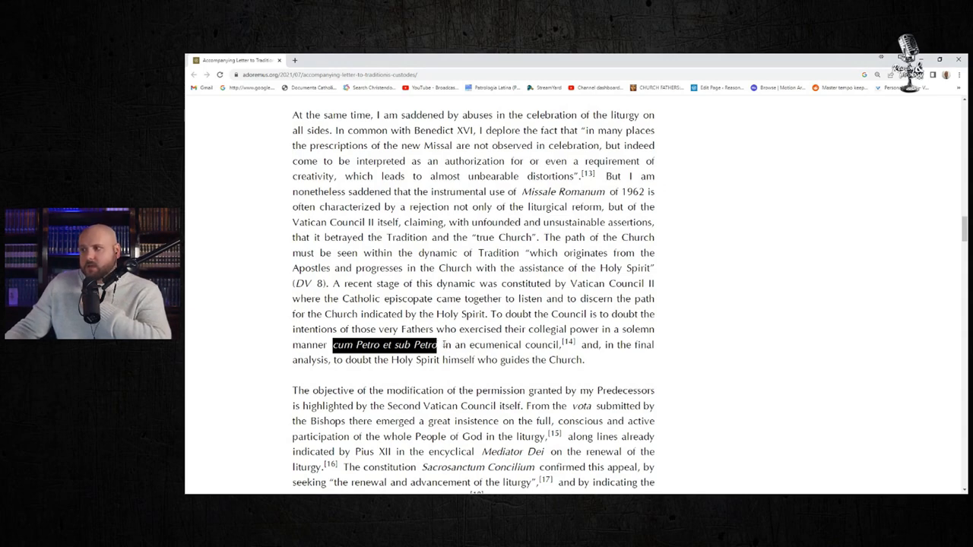
Highlight from 'But I am nonetheless saddened' through the final Holy Spirit clause
left_click_drag(437, 345, 356, 359)
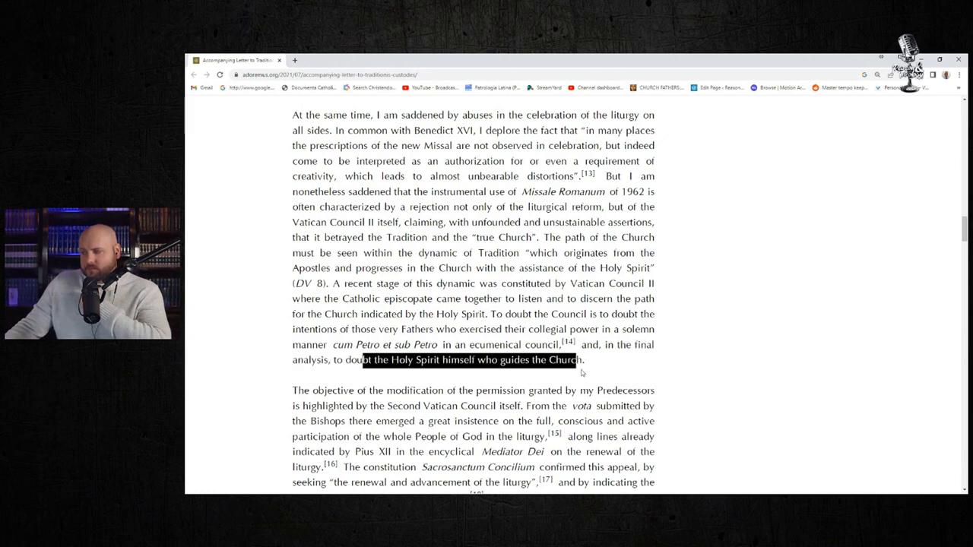
left_click_drag(304, 145, 582, 360)
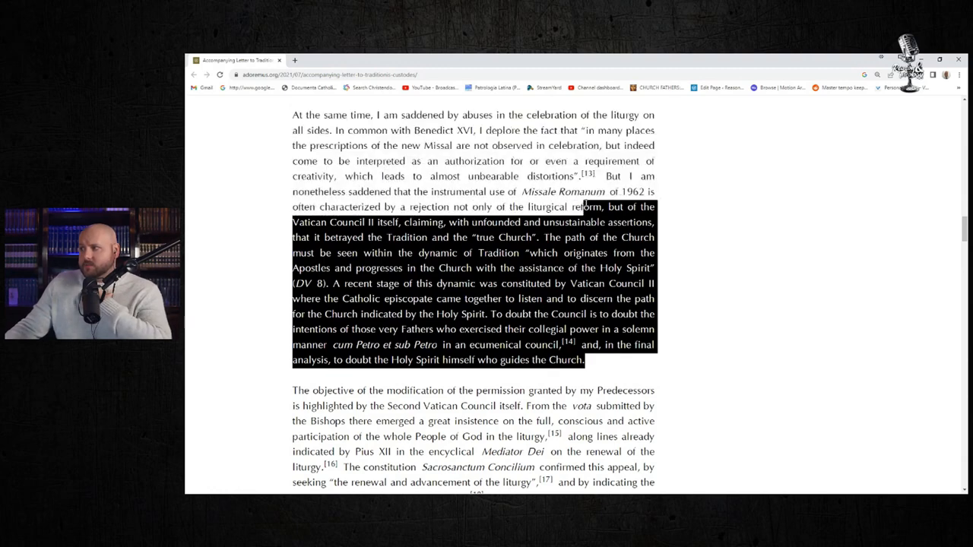
left_click_drag(605, 206, 605, 176)
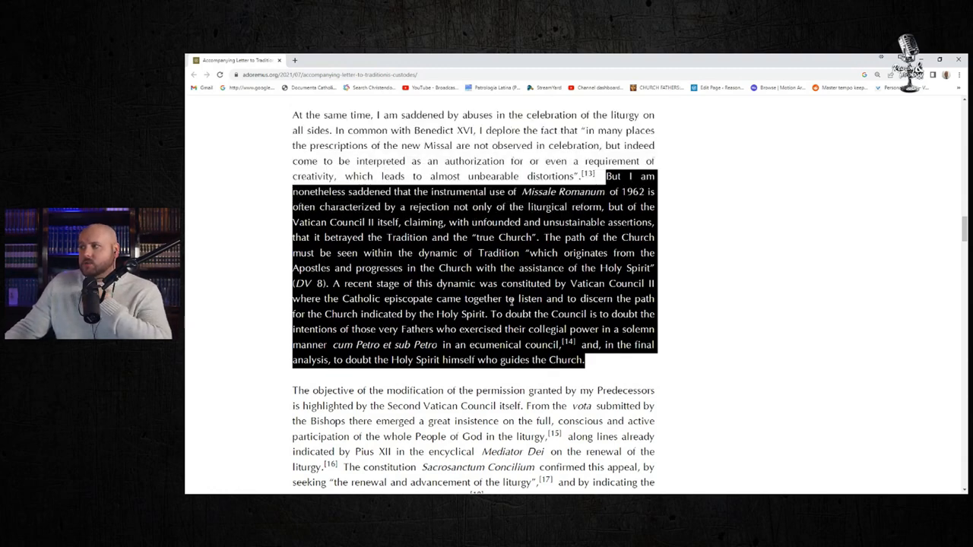